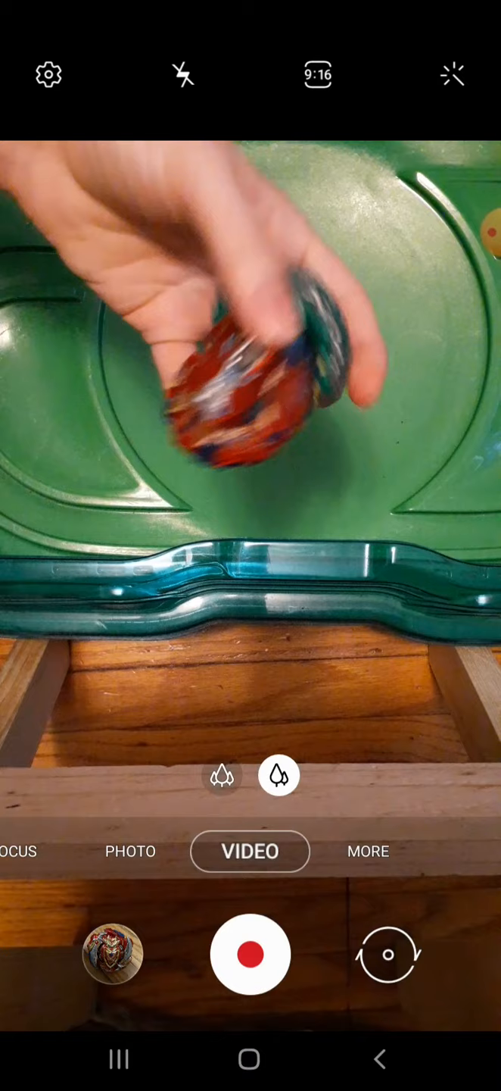
Film a Beyblade battle on the green stadium in Video mode, then exit to home
click(250, 954)
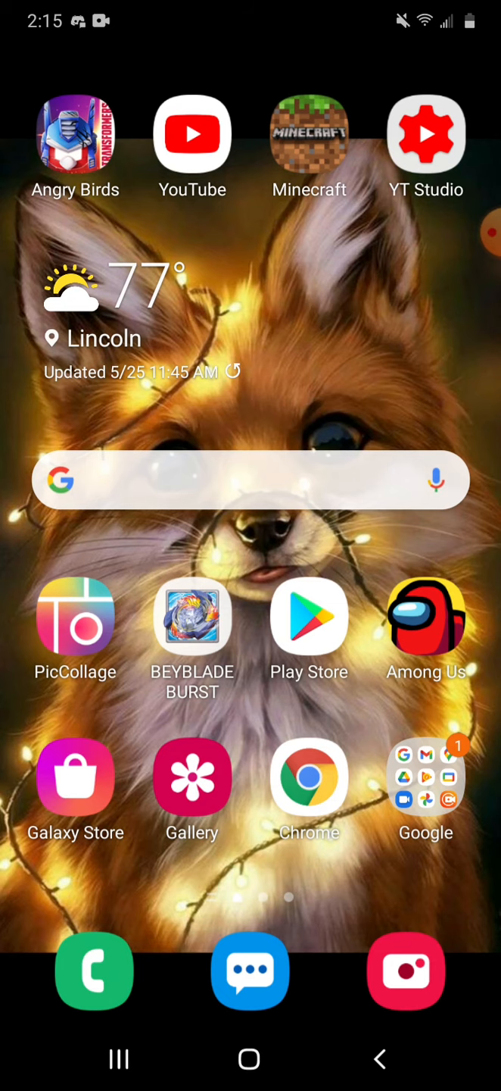
click(405, 970)
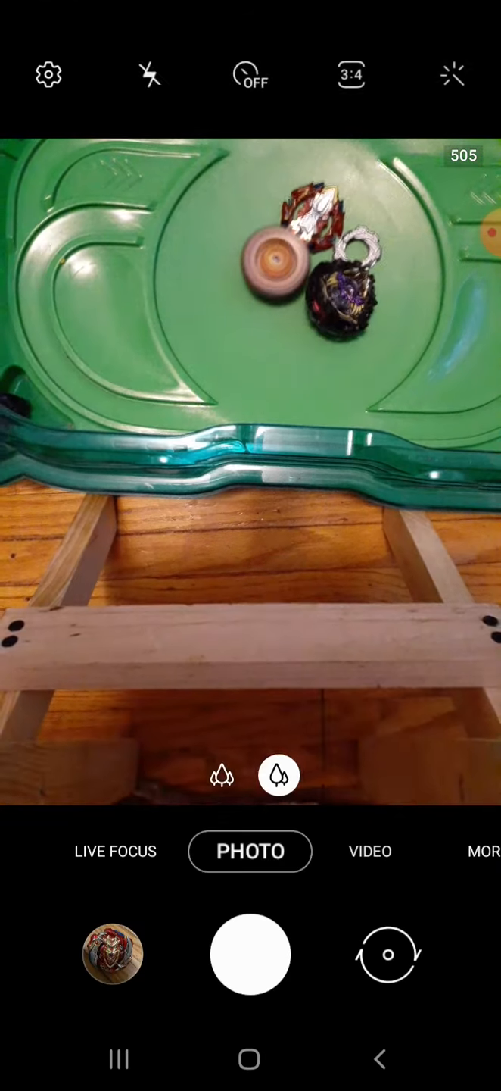
click(371, 850)
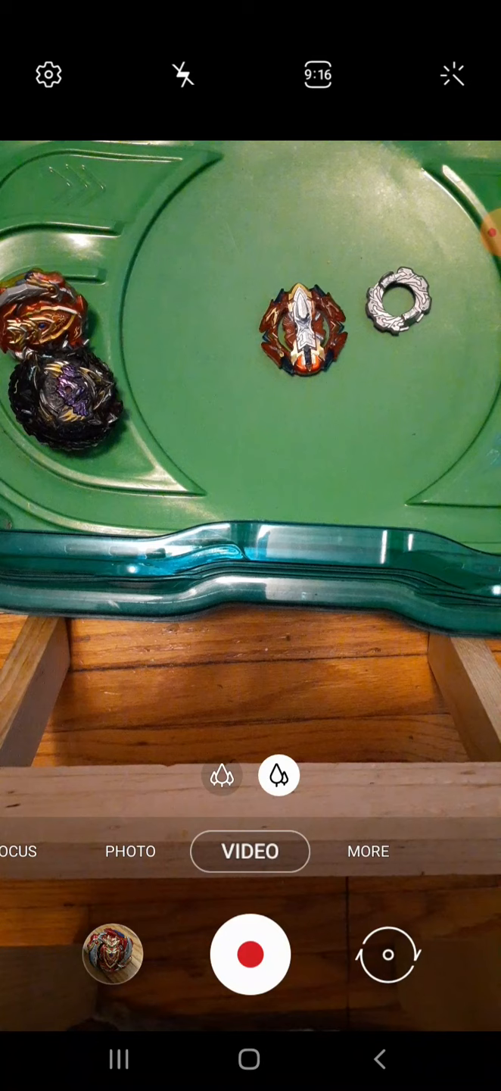
click(250, 954)
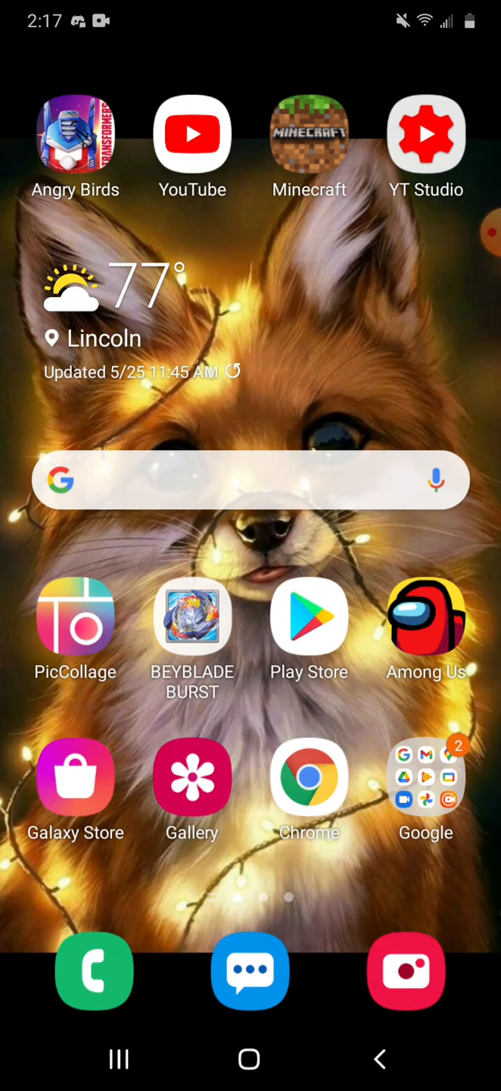
Reopen Samsung Camera from the home screen and switch to VIDEO for the next round
click(405, 971)
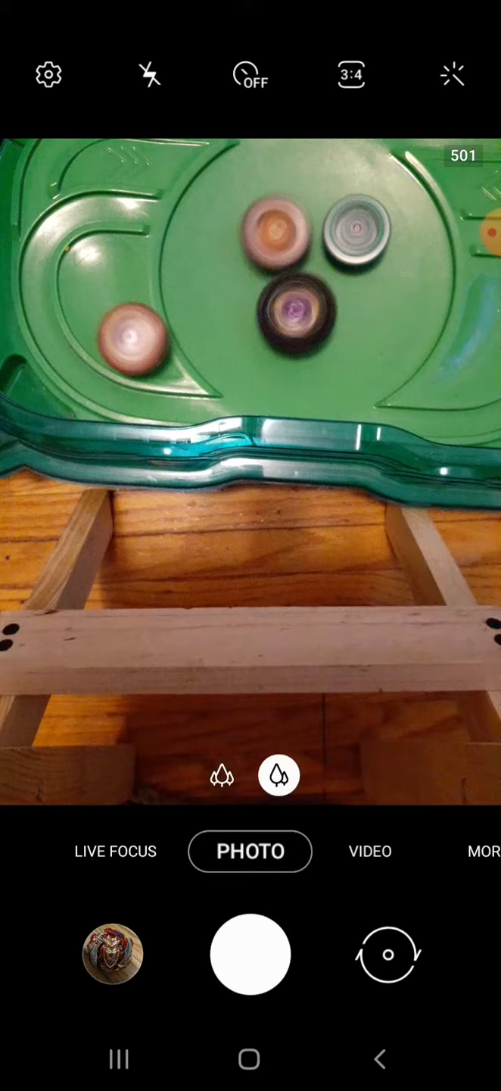
click(370, 850)
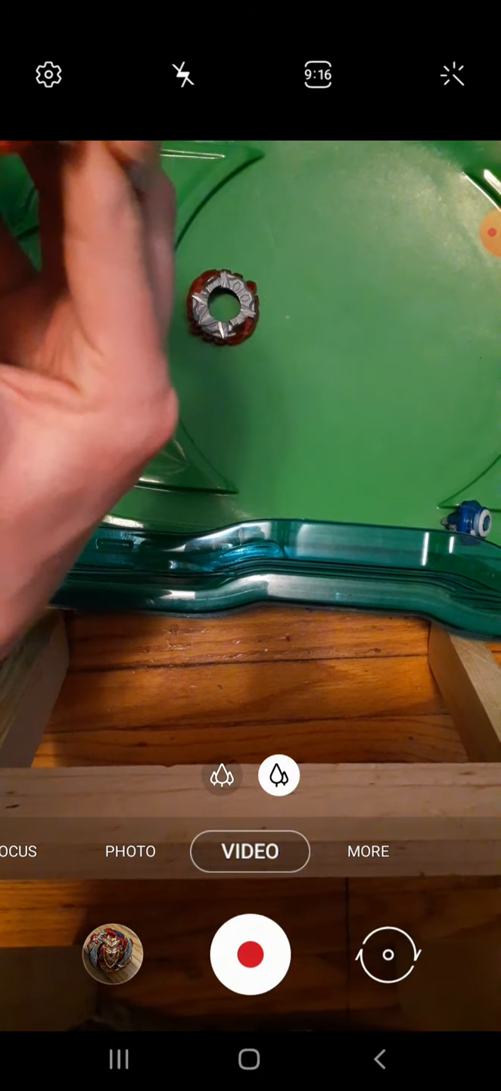
Record more rounds of spinning tops in Video mode, stop, and return to home
click(250, 953)
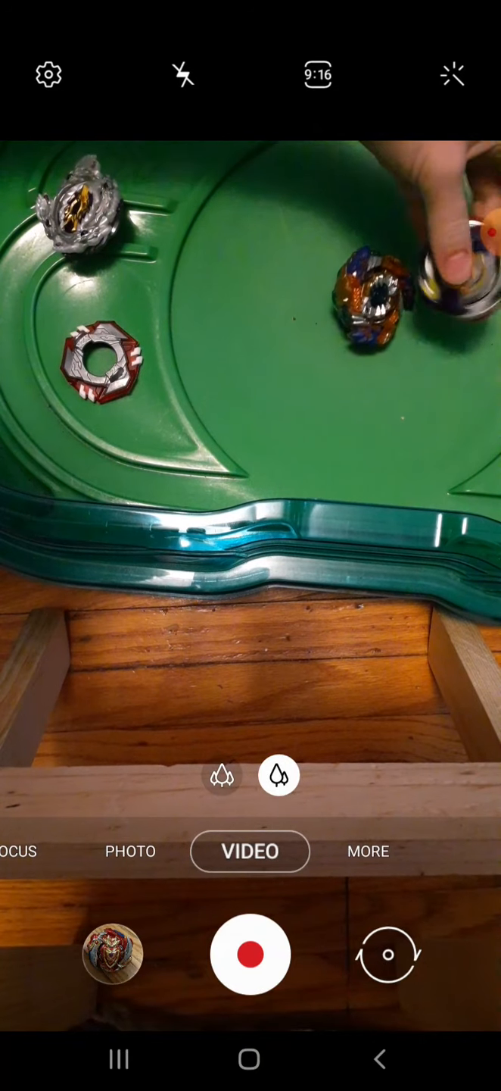
click(250, 954)
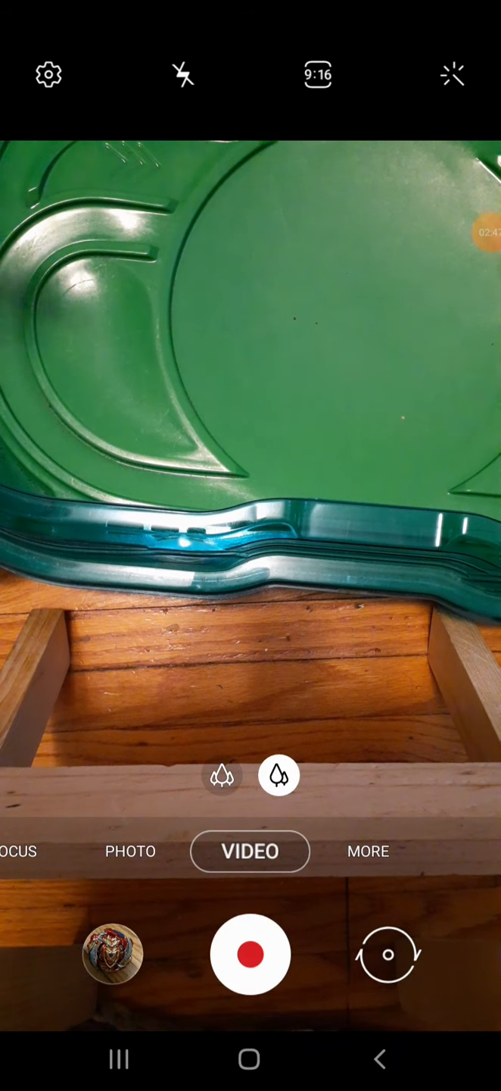
click(249, 953)
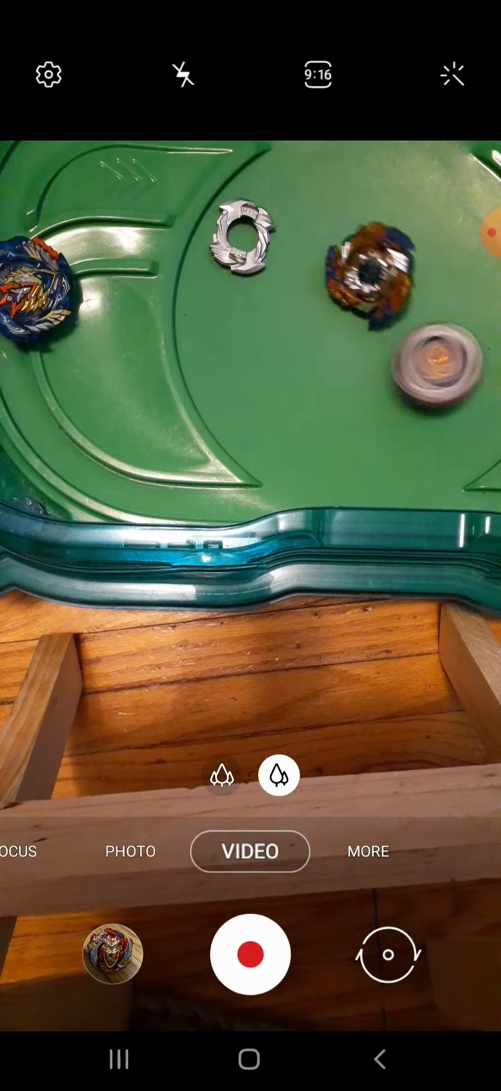
click(250, 954)
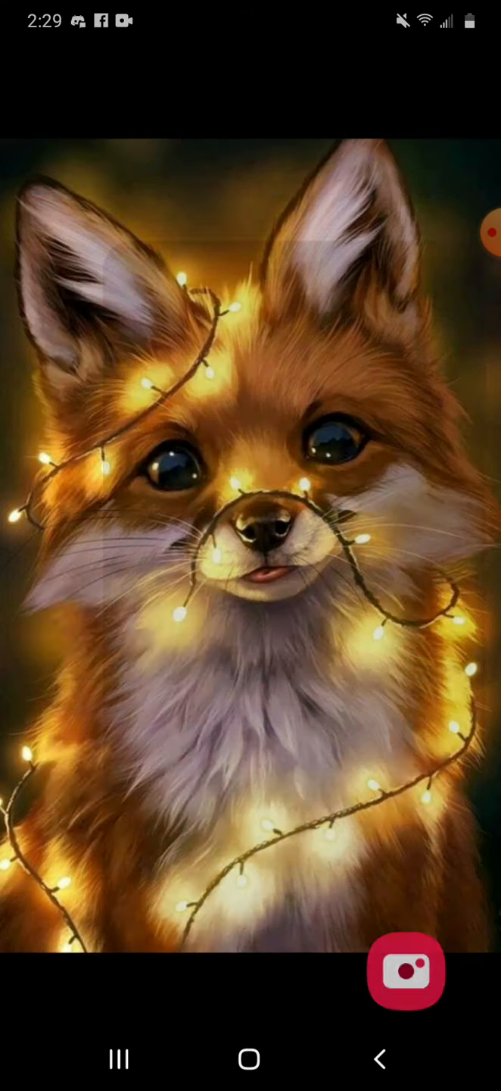
Reopen the camera from the dock, in VIDEO mode framing the empty green stadium
click(405, 970)
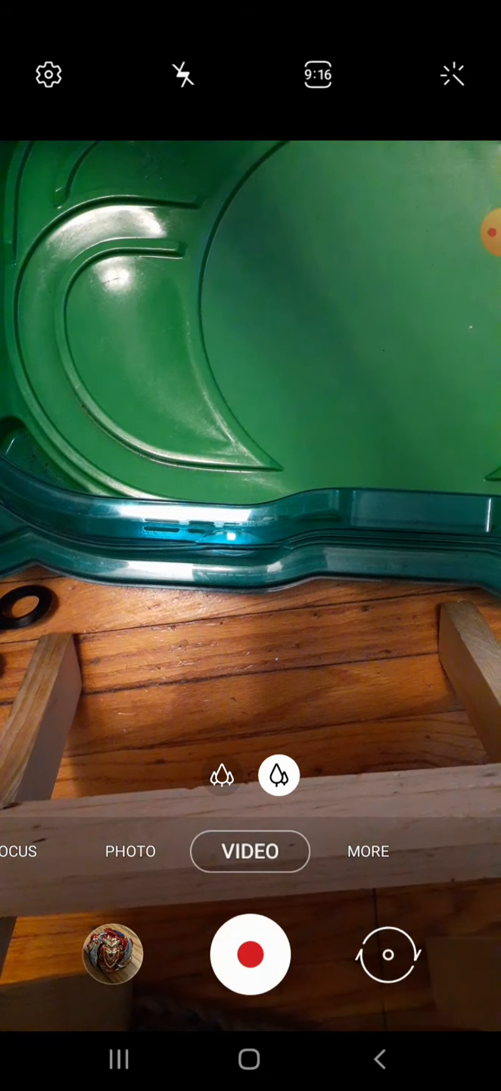
Record the new top's launch and the colliding tops in Video mode
click(250, 954)
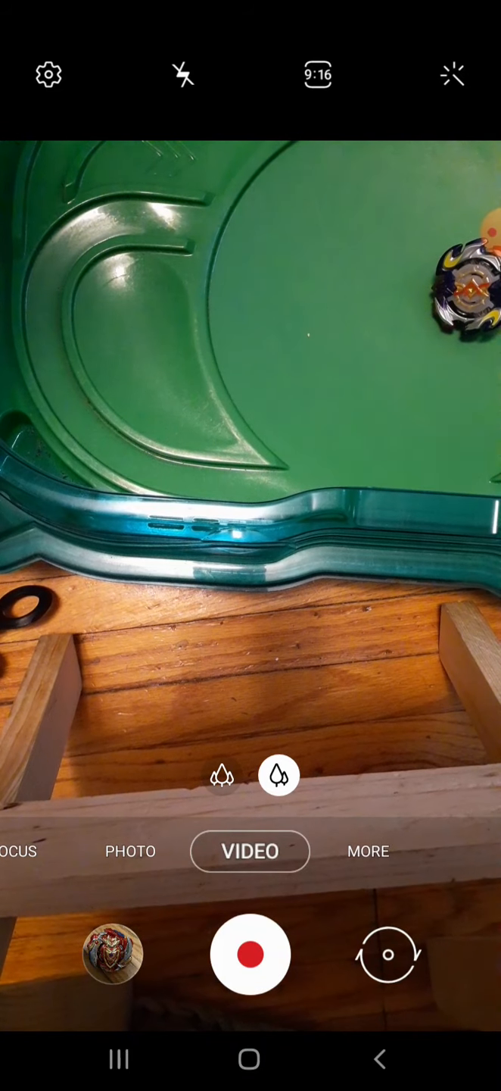
click(250, 953)
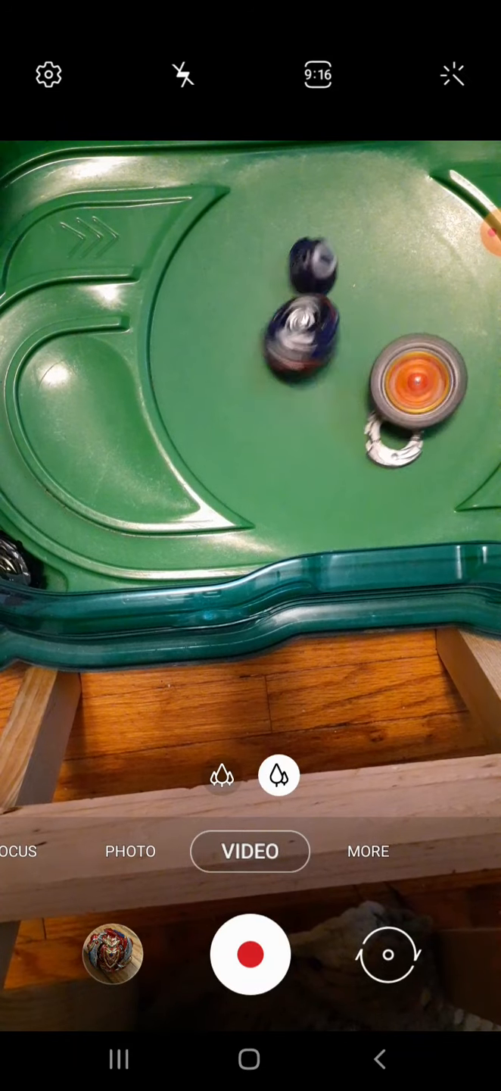
click(251, 953)
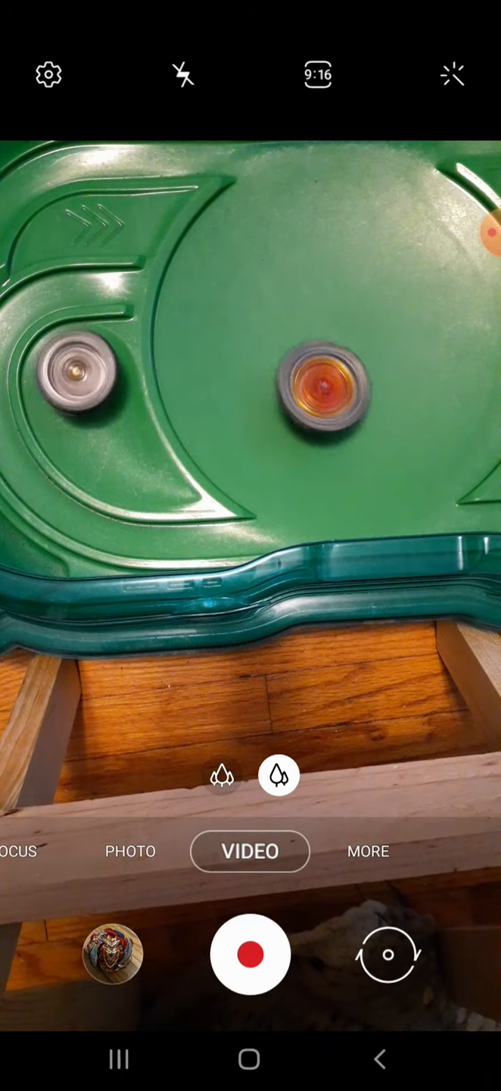
click(250, 953)
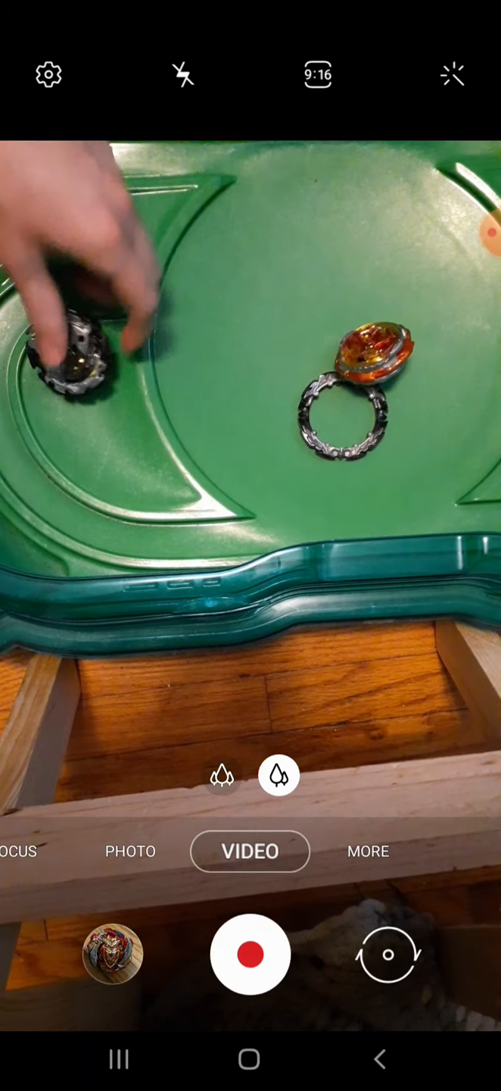
click(250, 952)
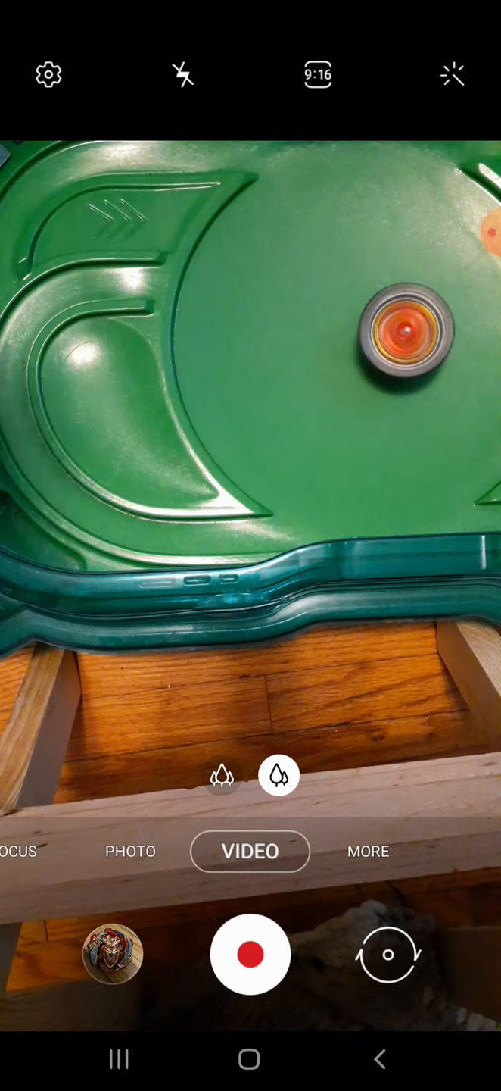
click(250, 954)
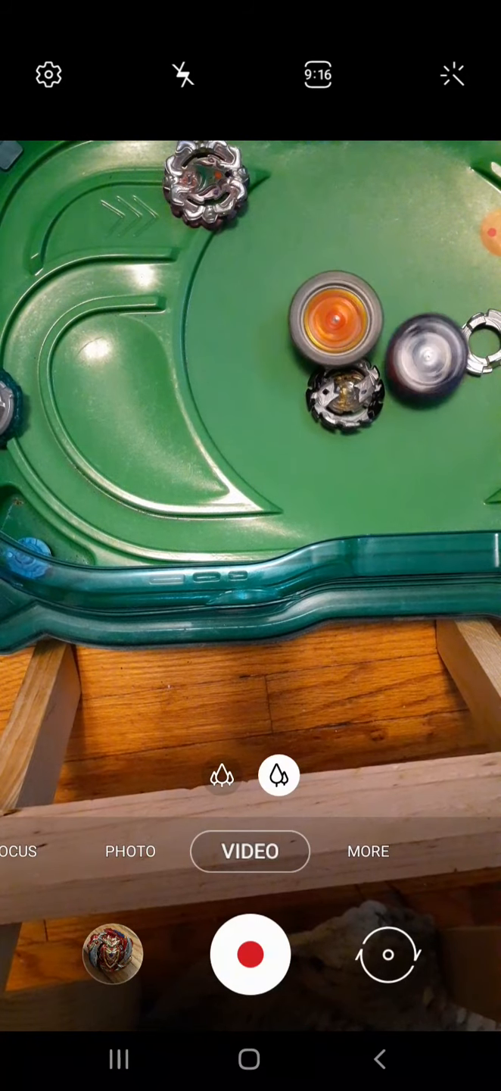
click(250, 954)
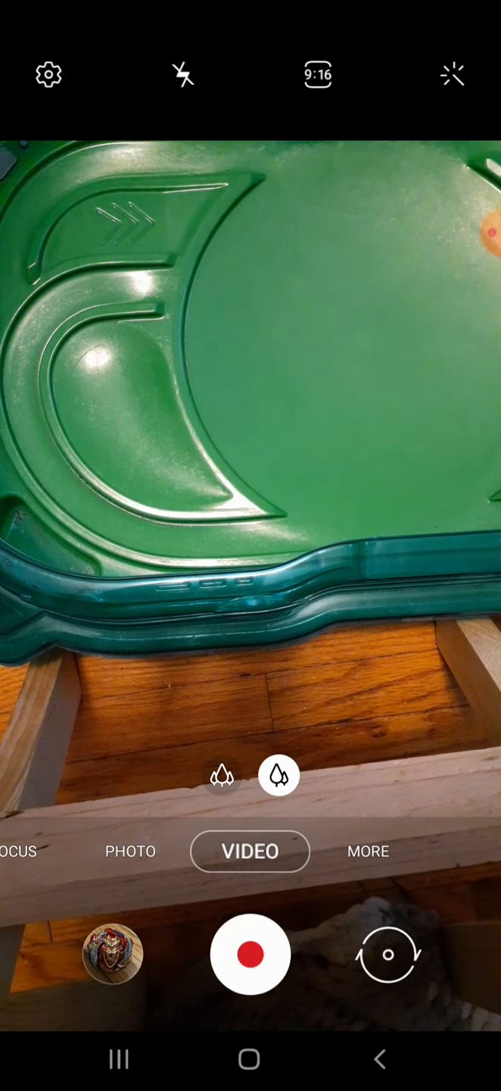
click(250, 954)
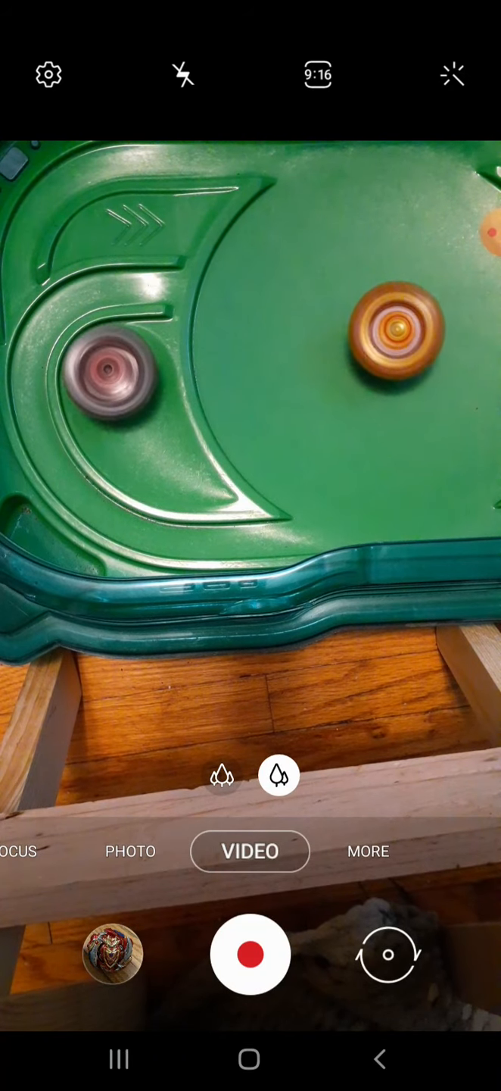
click(251, 953)
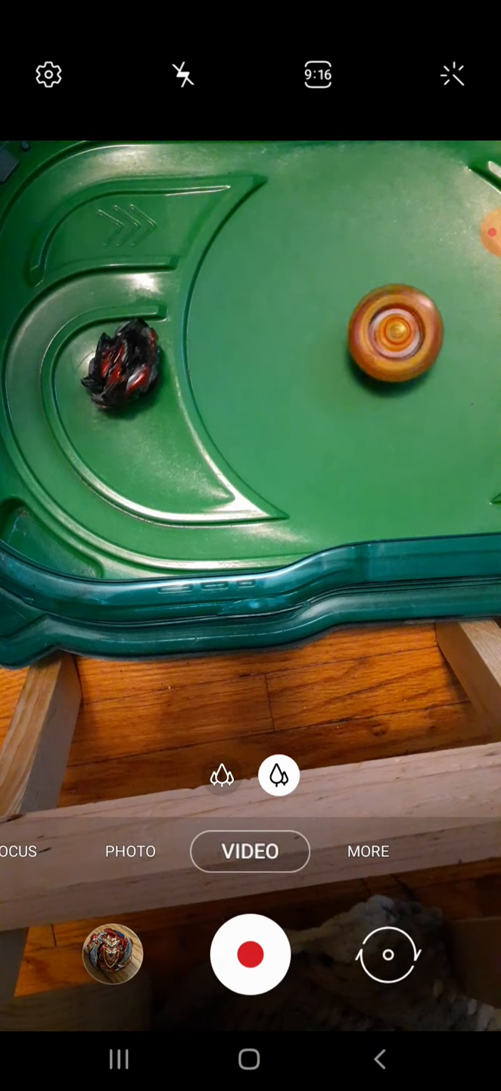
click(250, 955)
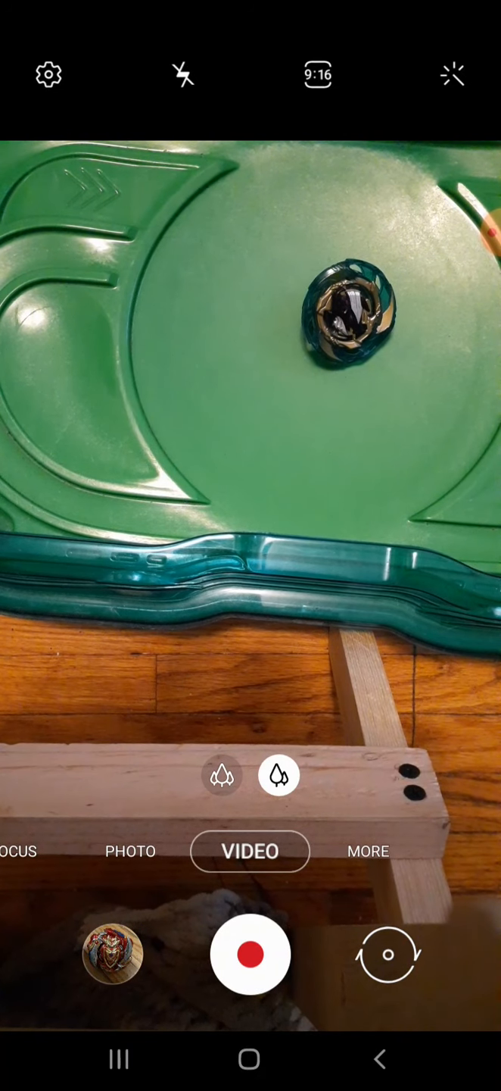
Exit Samsung Camera to the phone's home screen
click(250, 954)
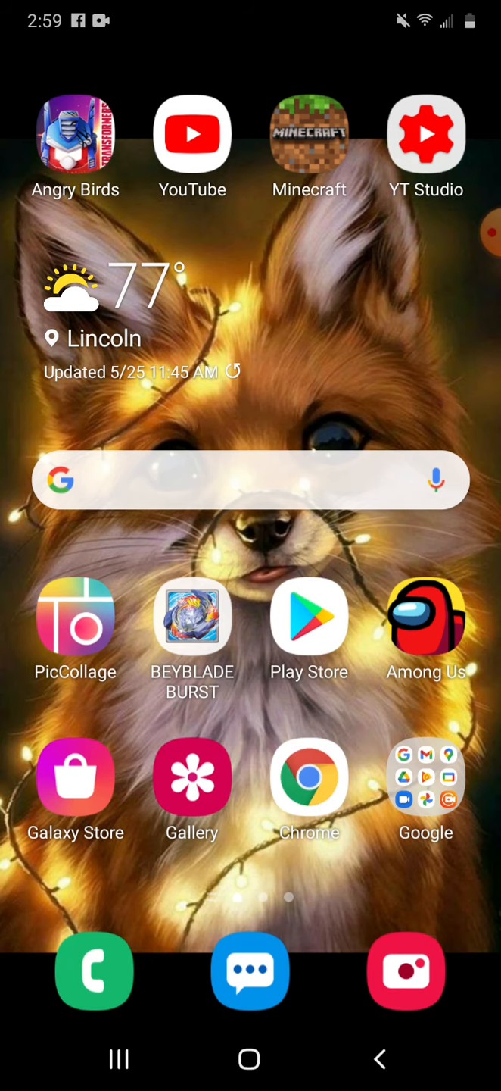
Reopen the camera from the dock, in video mode framing four stopped tops
click(405, 970)
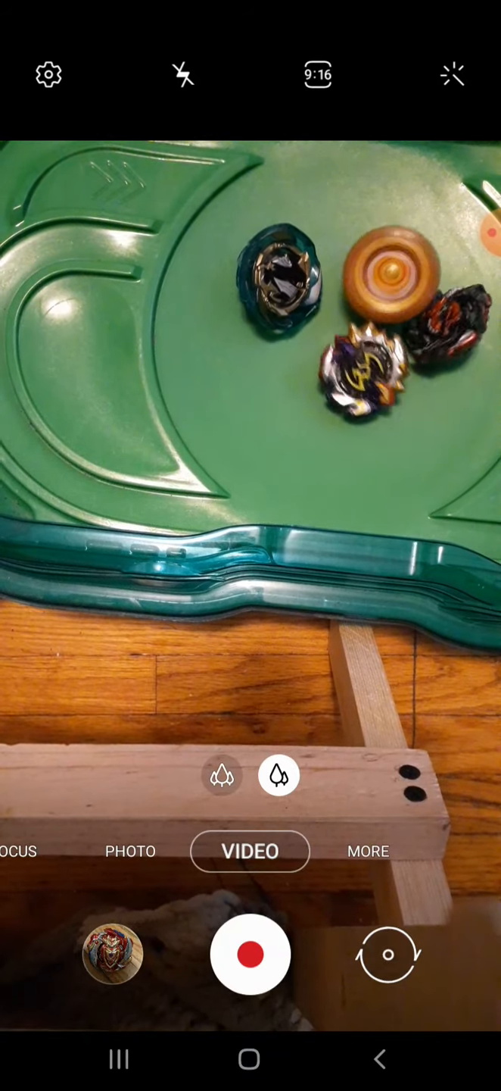
click(250, 955)
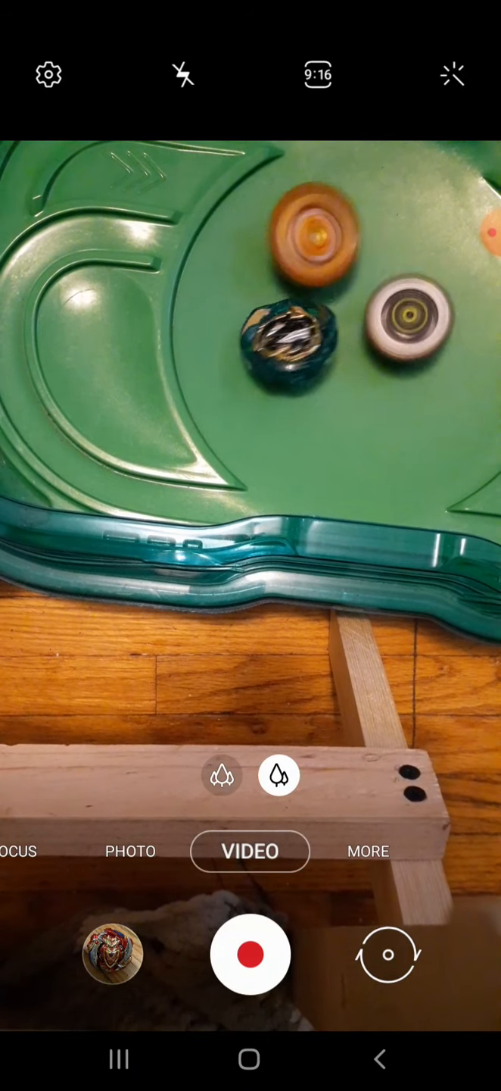
click(249, 954)
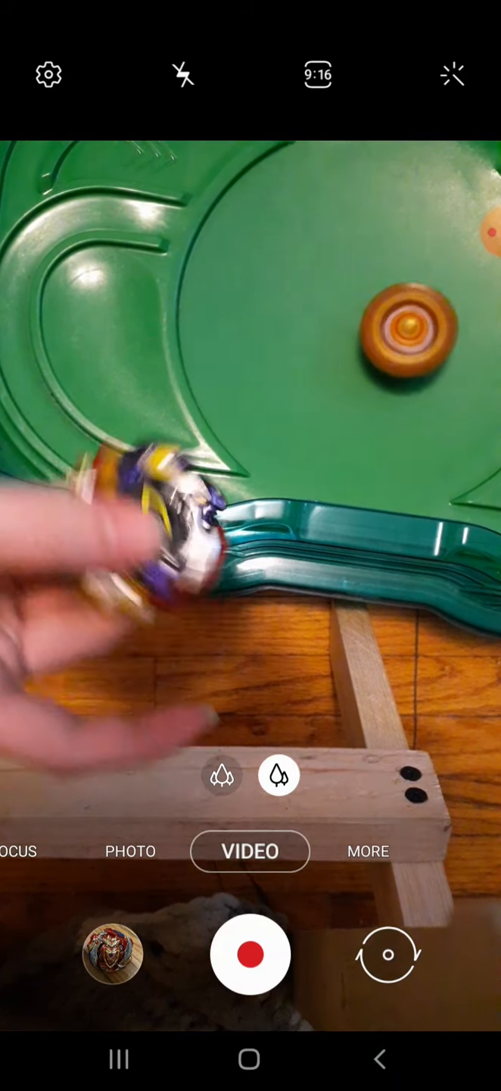
click(250, 954)
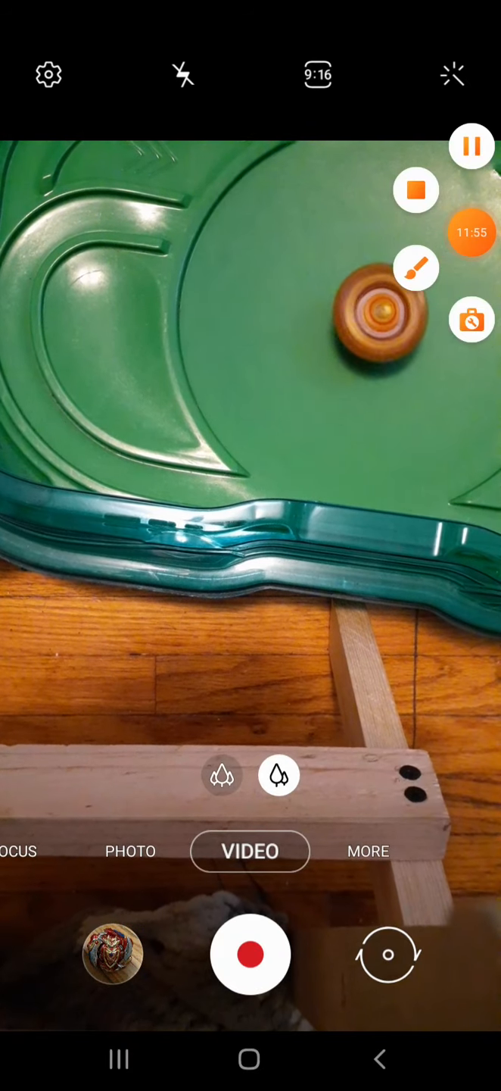